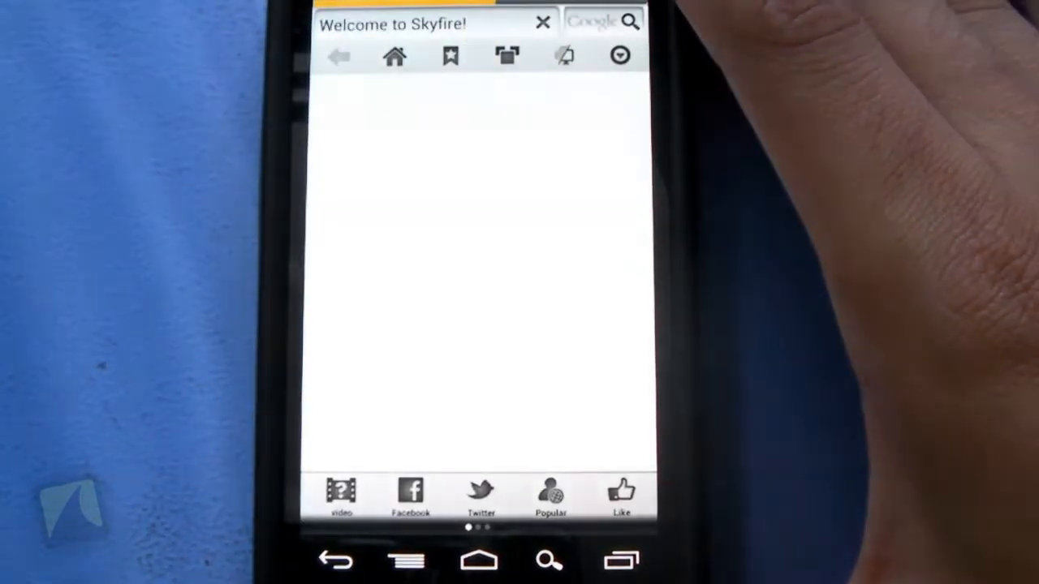
Launch Skyfire and scroll down the start page's Trending Videos list.
click(340, 494)
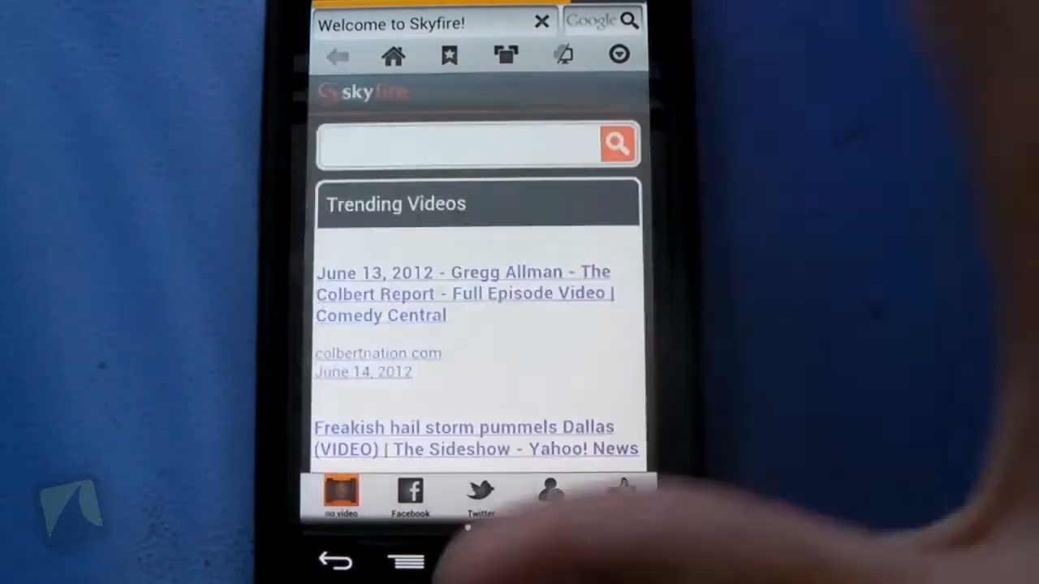
click(341, 494)
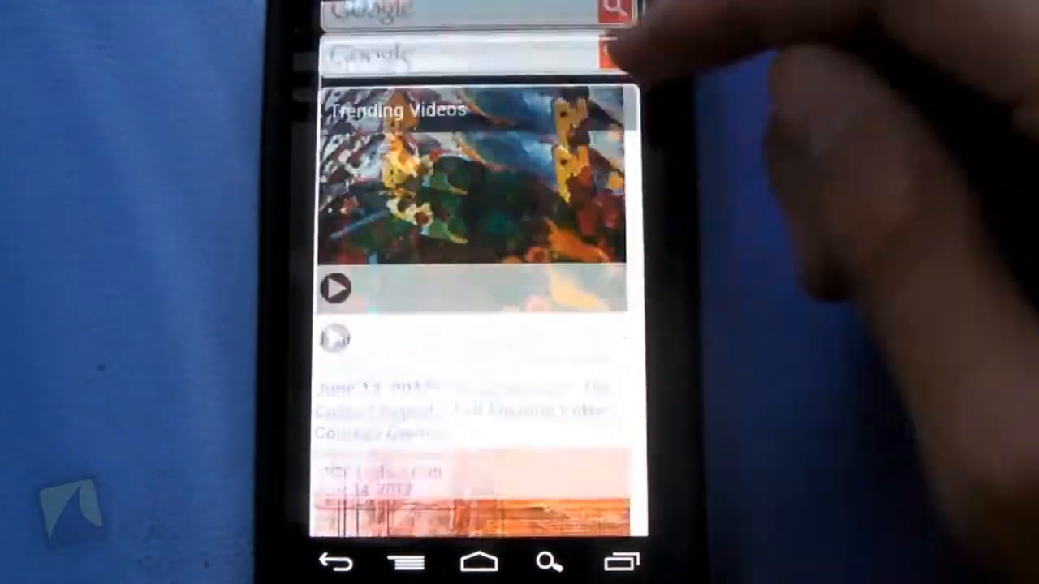
scroll(down, 3)
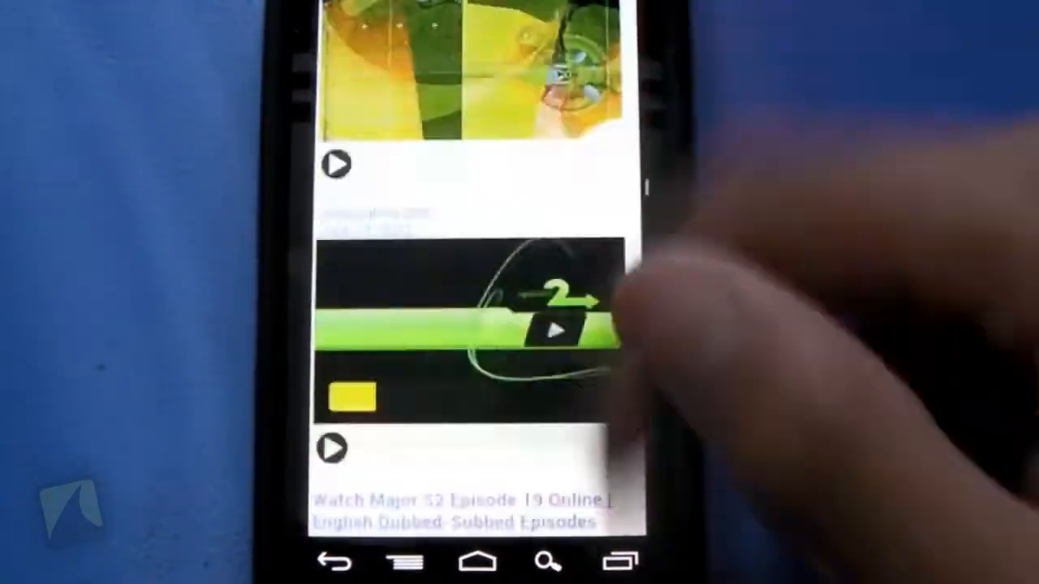
scroll(down, 3)
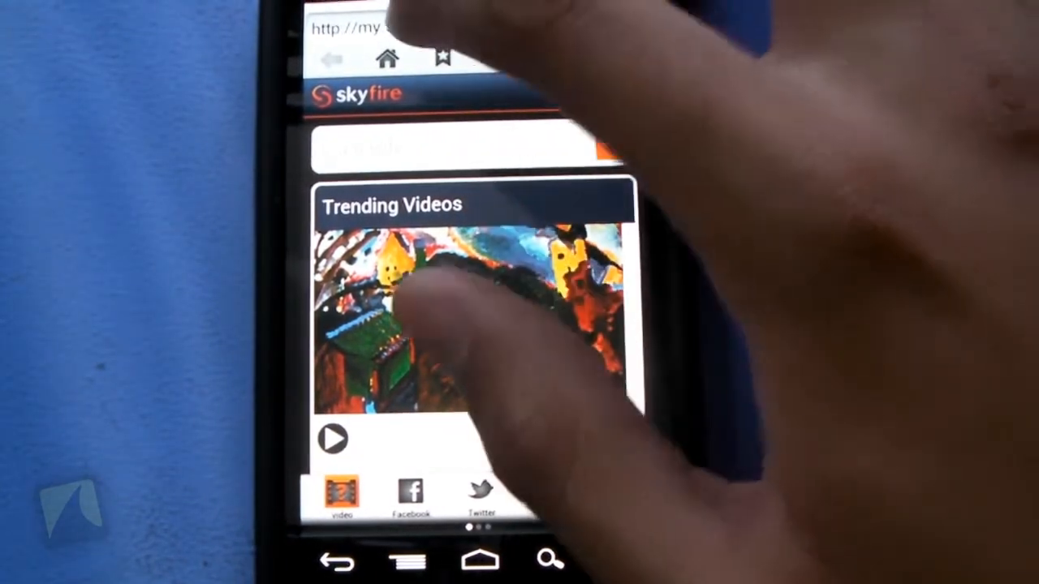
Enter the Engadget address in the address bar and scroll through its Top Stories.
click(455, 144)
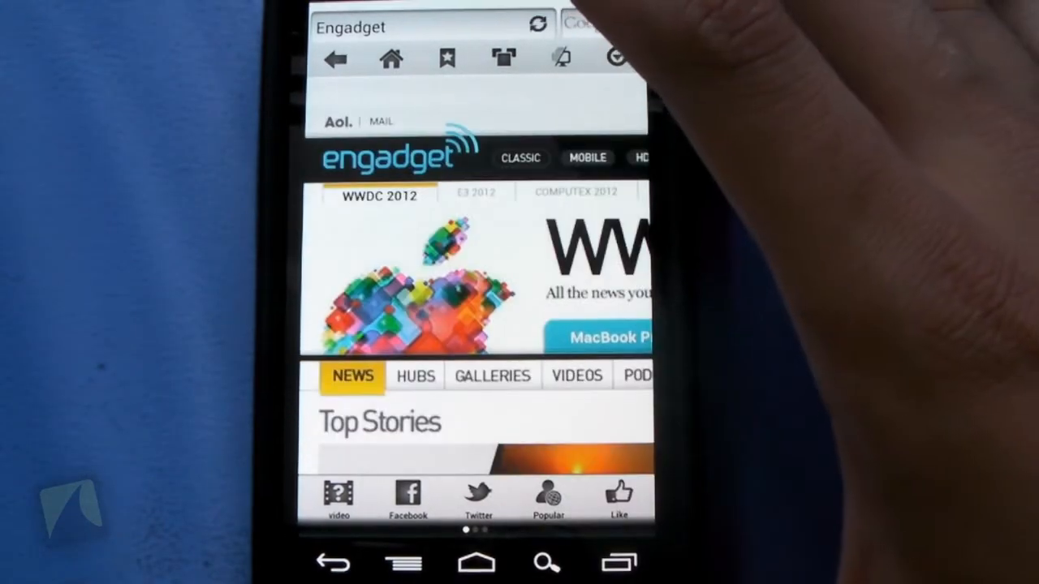
scroll(down, 3)
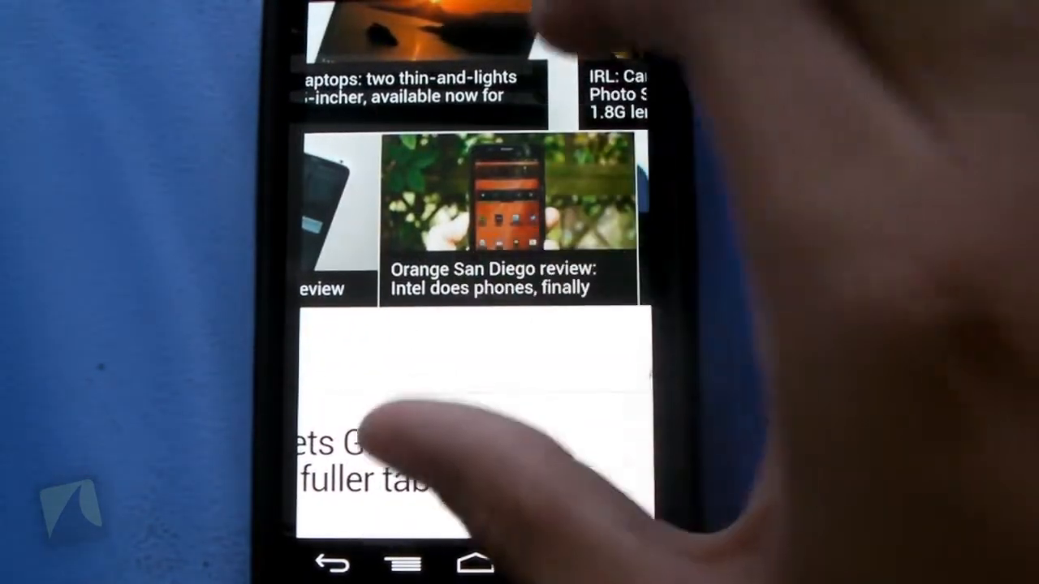
scroll(down, 3)
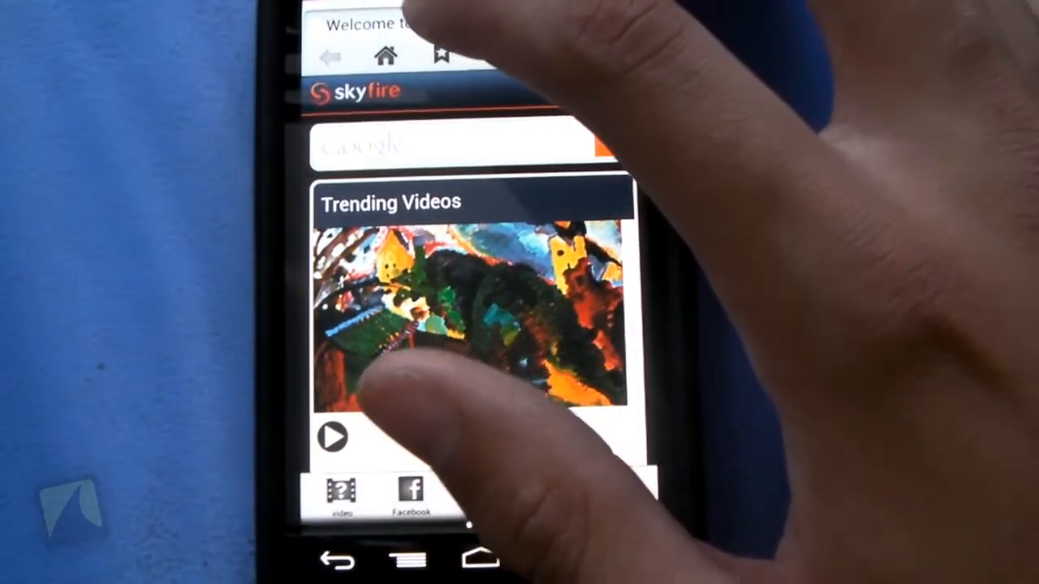
Return to the Skyfire start page via the toolbar Home icon.
click(442, 53)
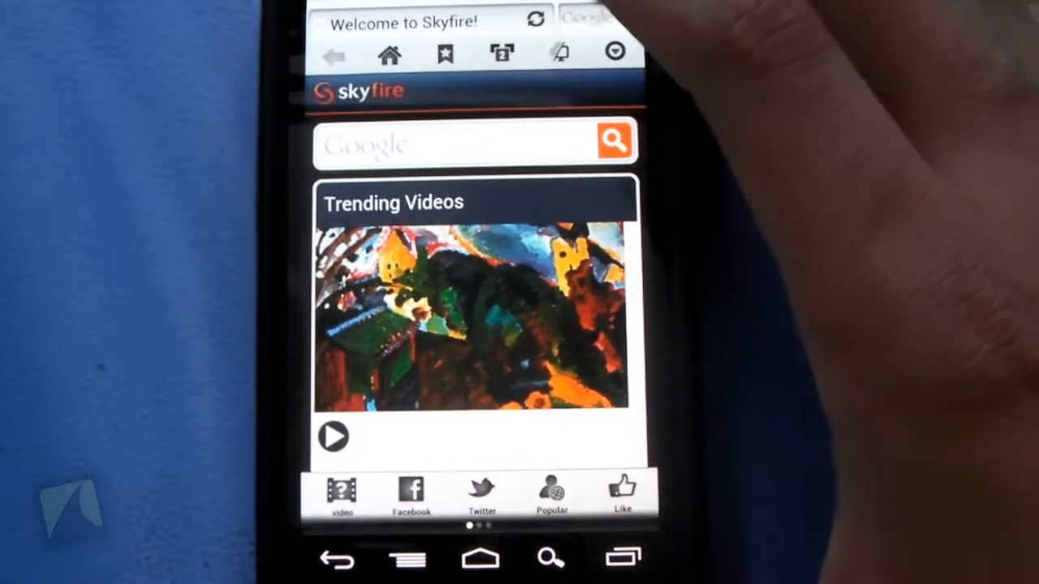
click(409, 558)
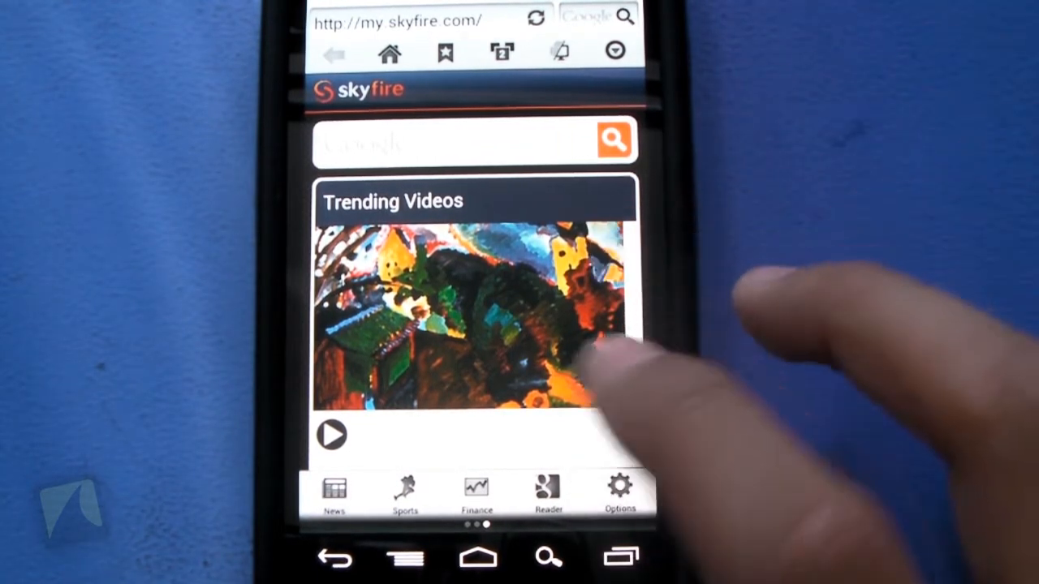
Swipe the shortcut bar to its News, Sports, Finance, Reader and Options page.
click(620, 490)
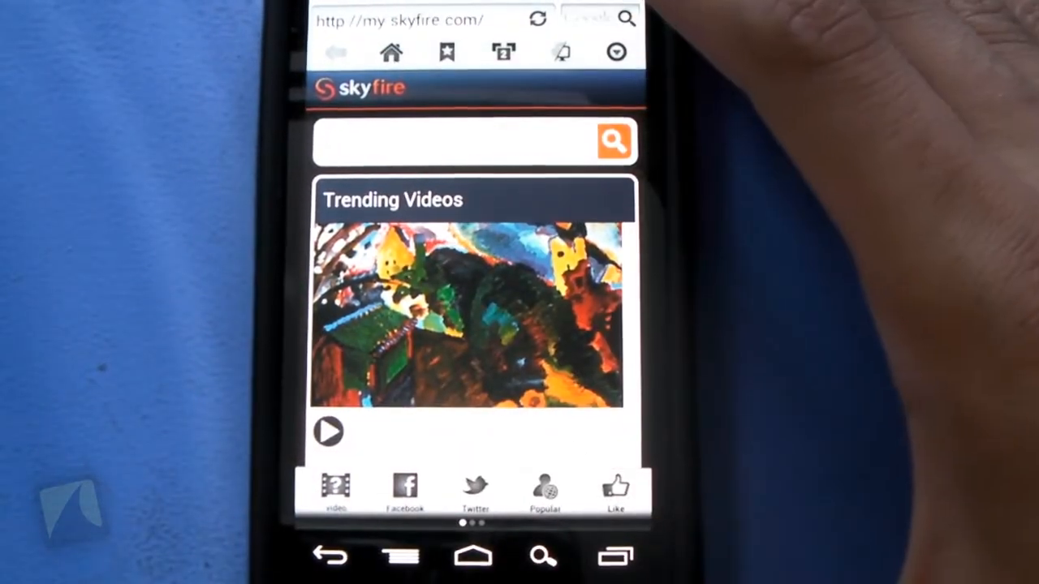
Swipe the shortcut bar back and bring up Skyfire's options menu with the Menu key.
click(400, 556)
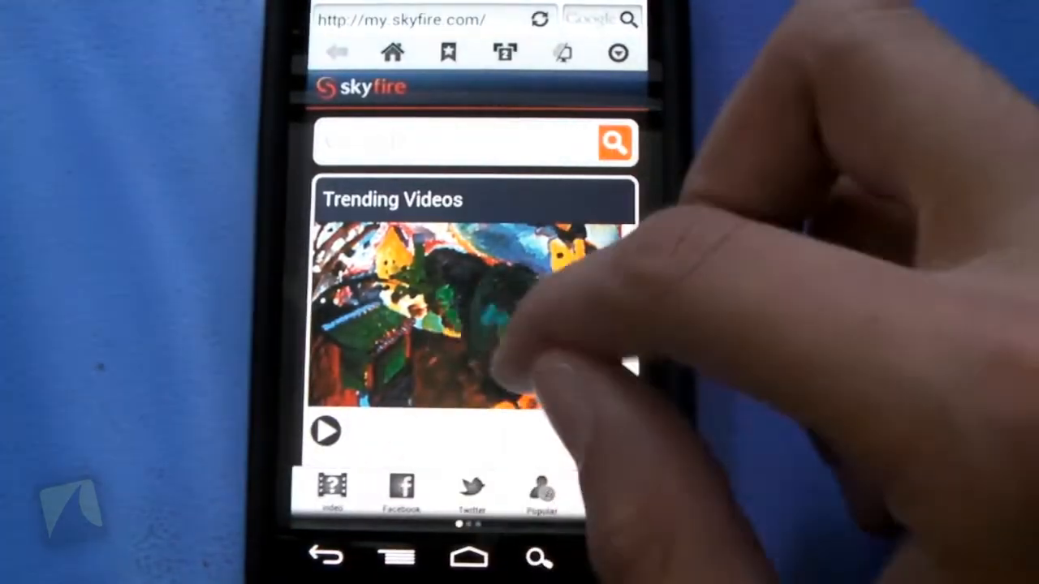
scroll(down, 3)
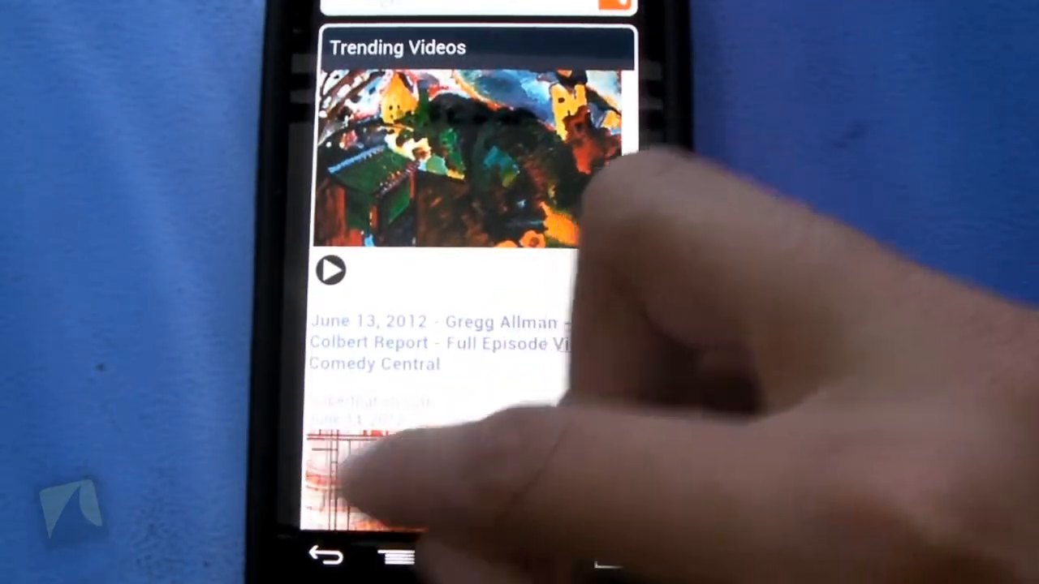
click(396, 556)
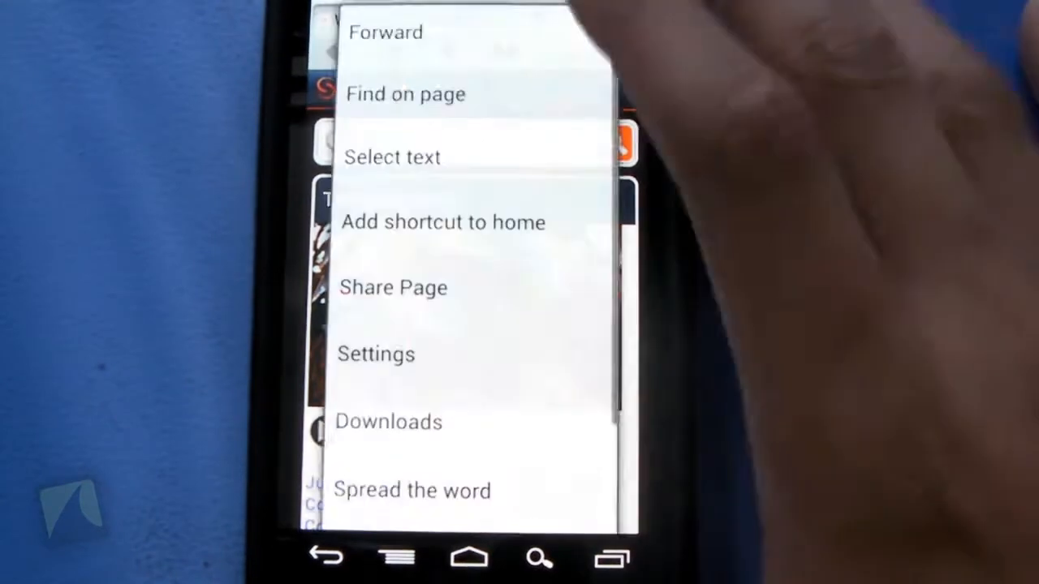
click(406, 92)
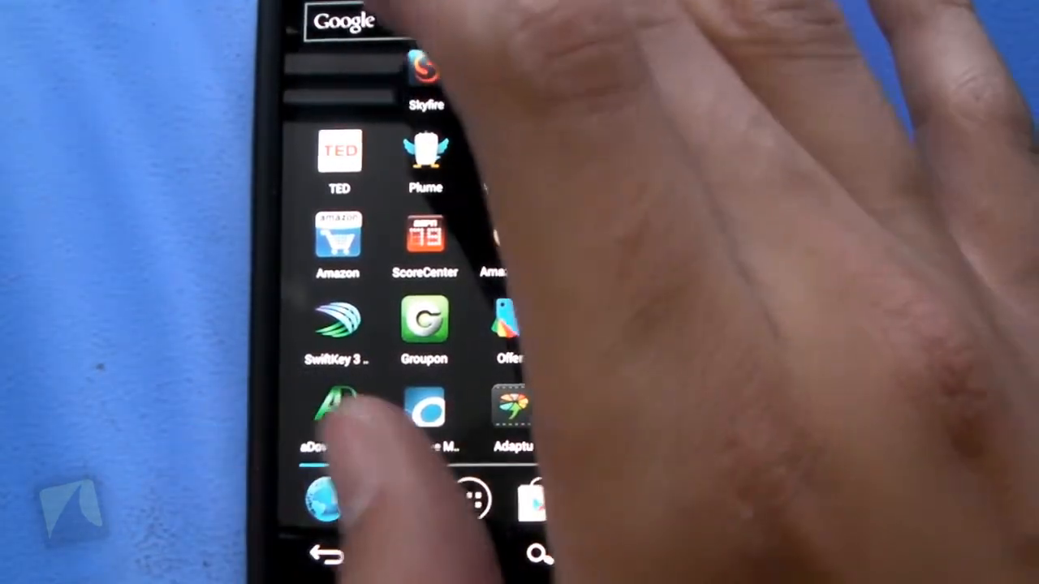
Reopen Skyfire Browser from the app drawer's installed apps.
click(425, 73)
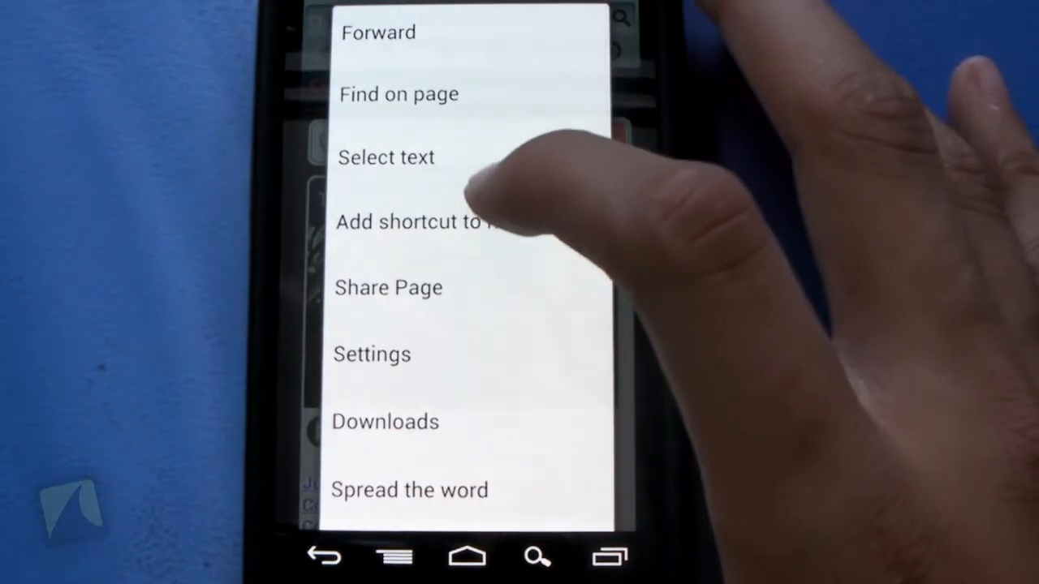
Scroll the main menu to its lower entries and choose Spread the word.
scroll(down, 3)
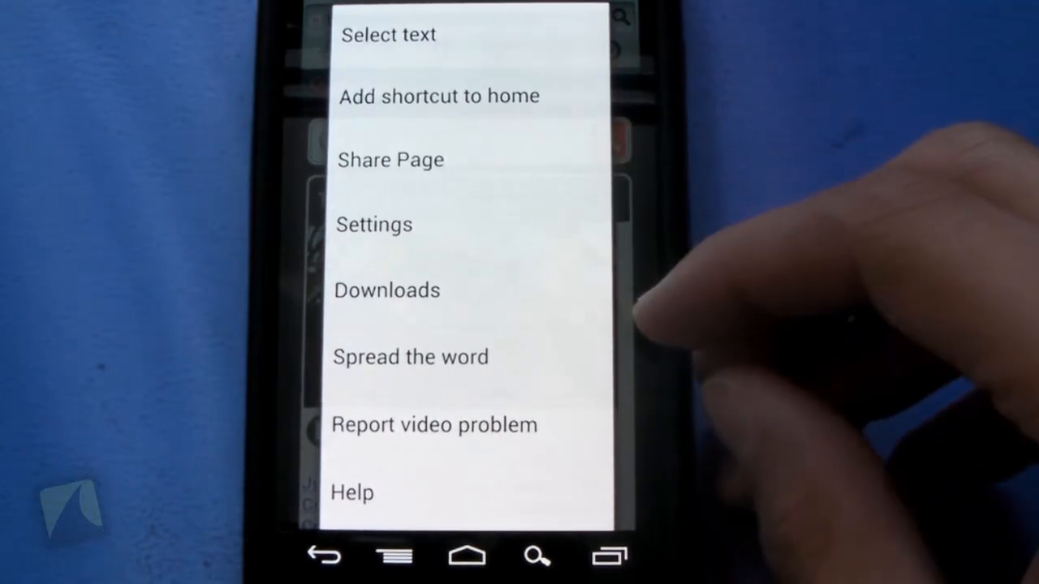
click(409, 357)
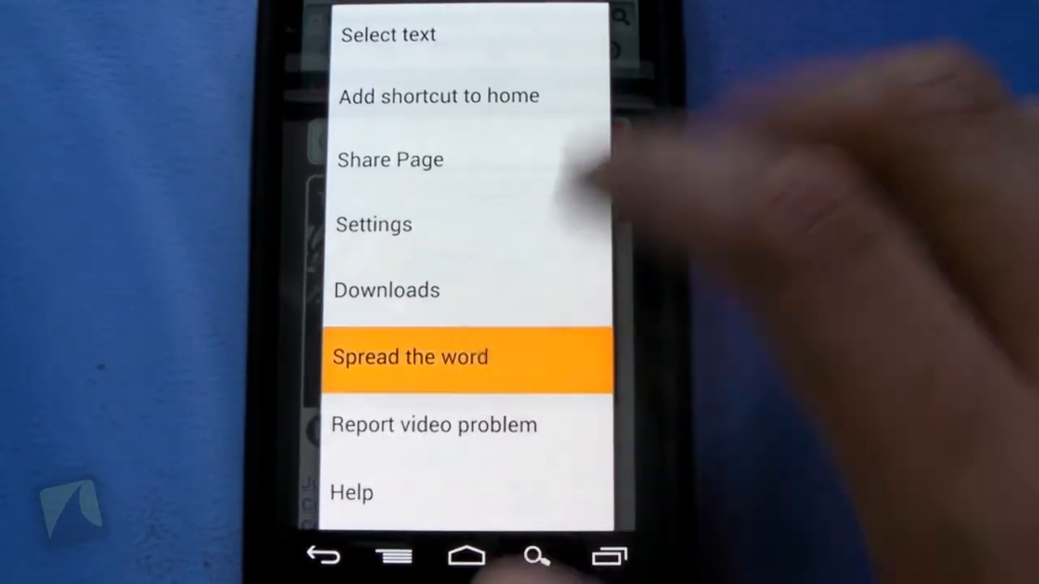
click(409, 357)
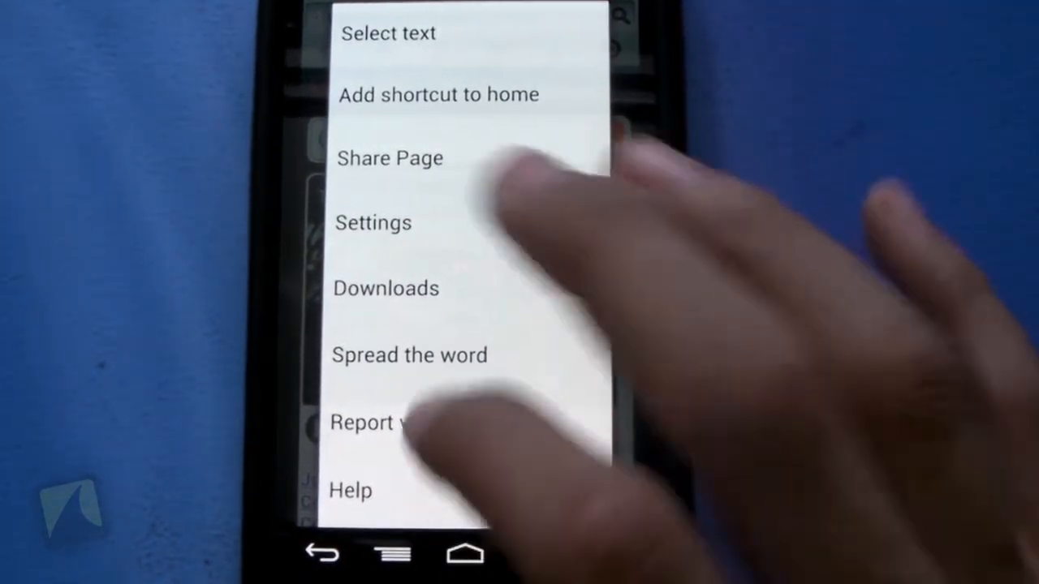
Enter Settings and scroll to Browser Settings with plug-ins, zoom and image options.
click(373, 222)
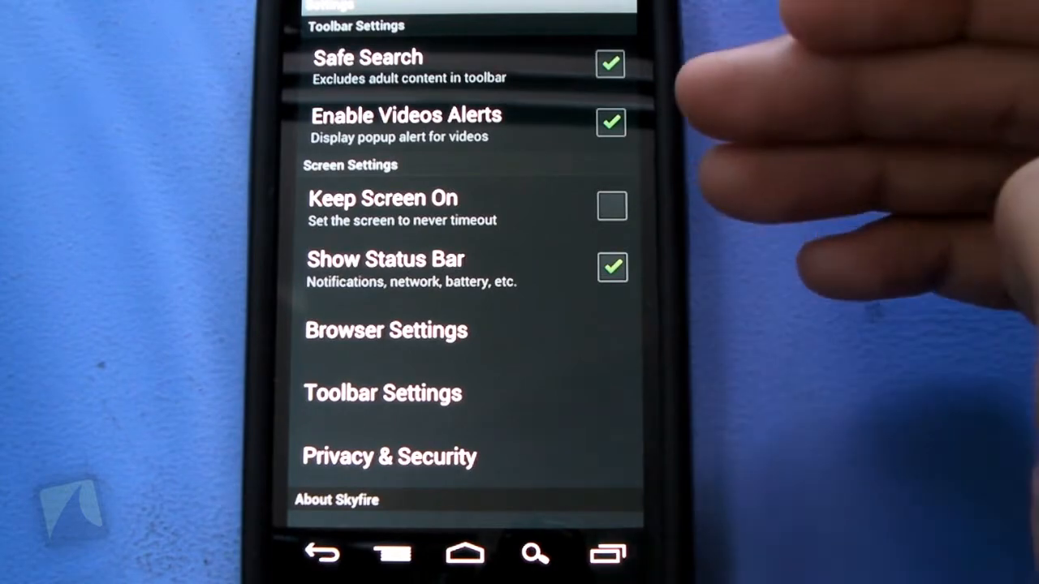
scroll(down, 3)
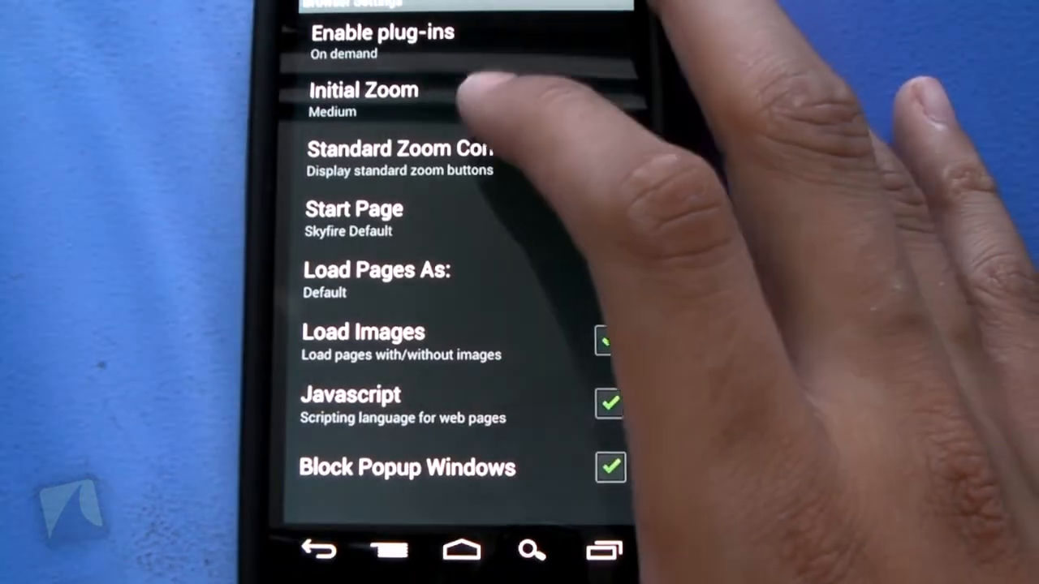
click(364, 97)
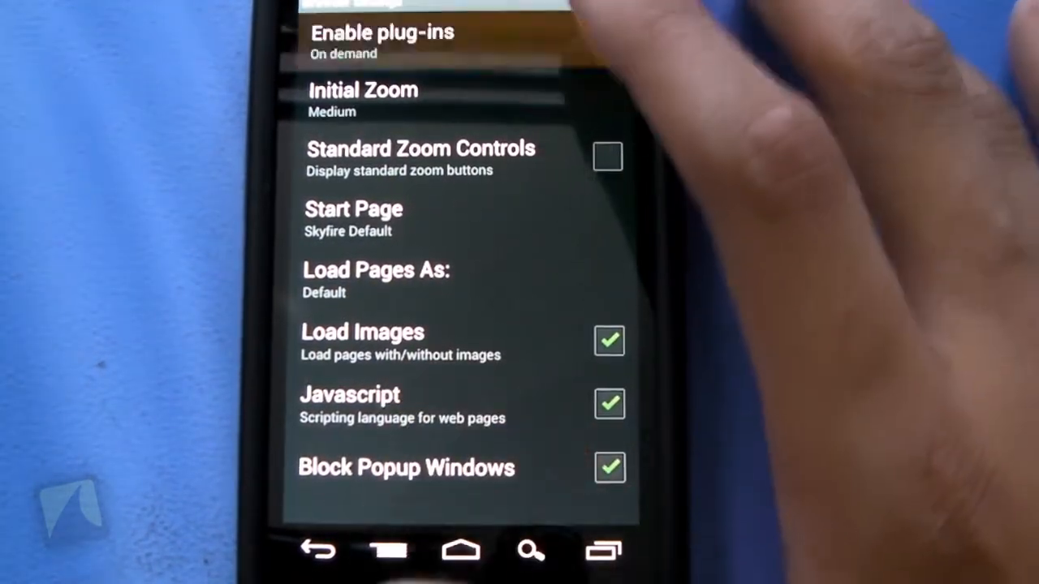
click(381, 41)
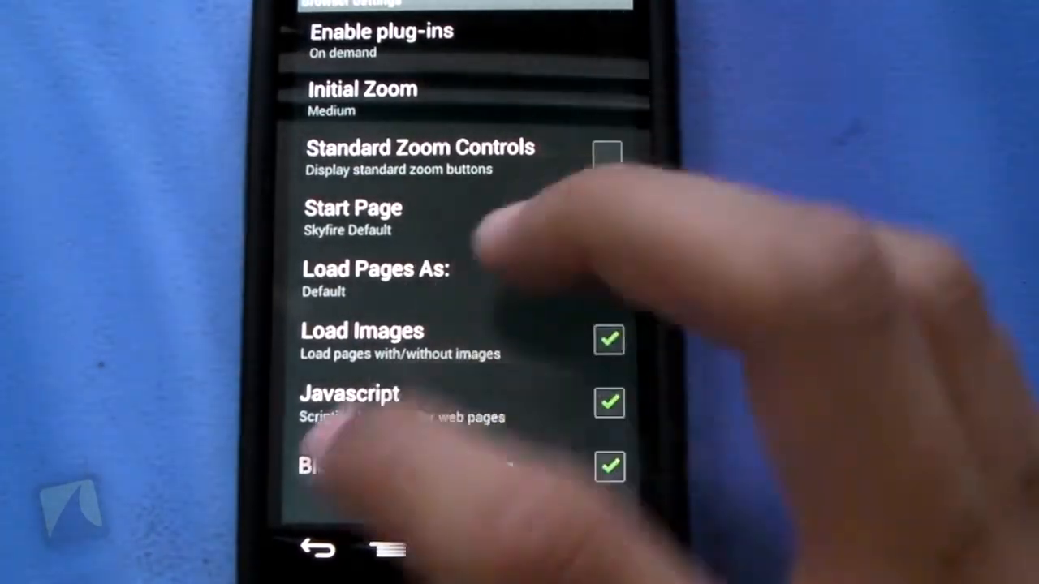
Scroll the settings list to About Skyfire and back out to the start page.
scroll(down, 3)
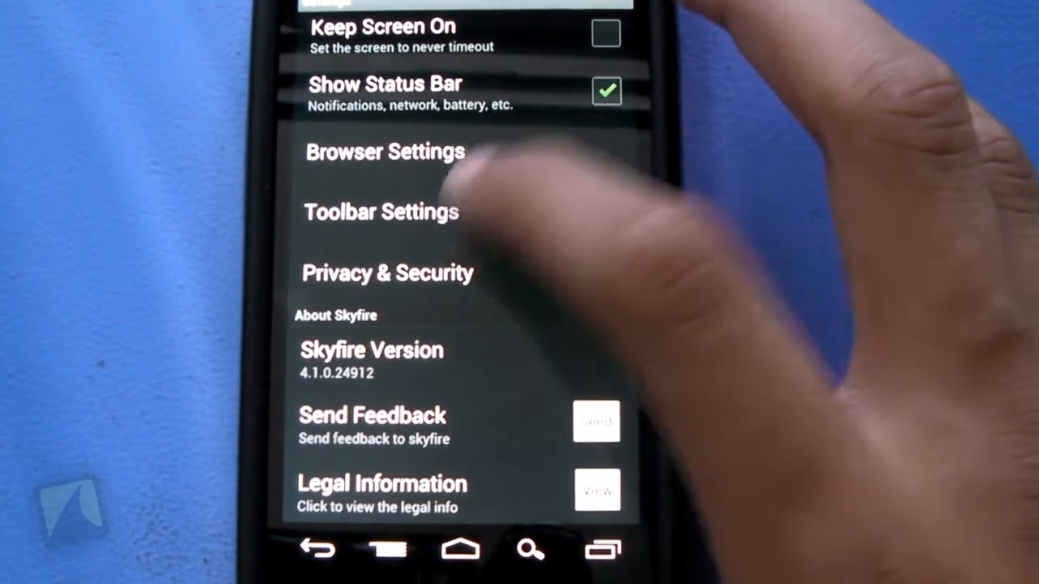
click(316, 548)
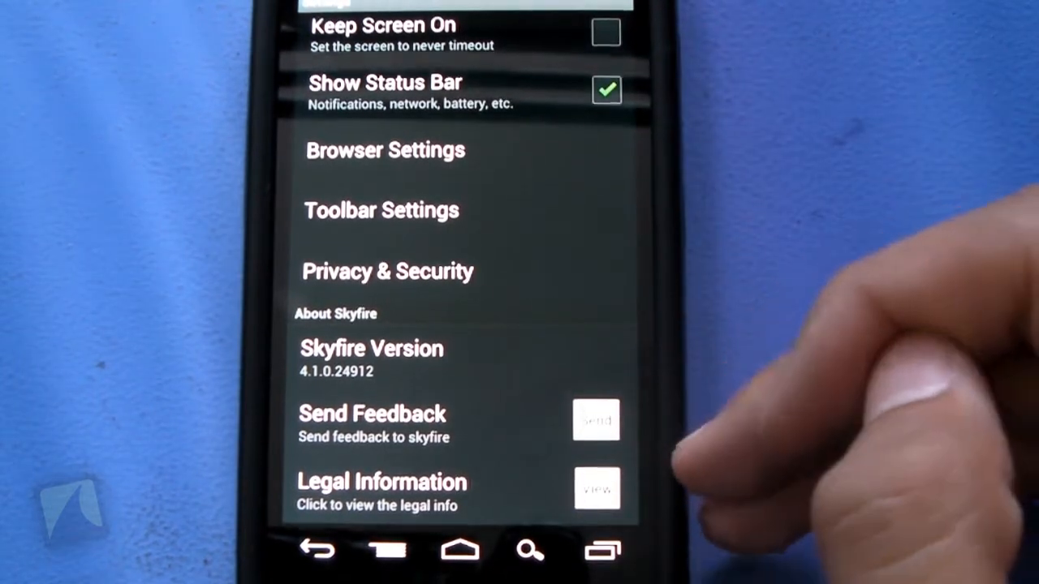
scroll(down, 3)
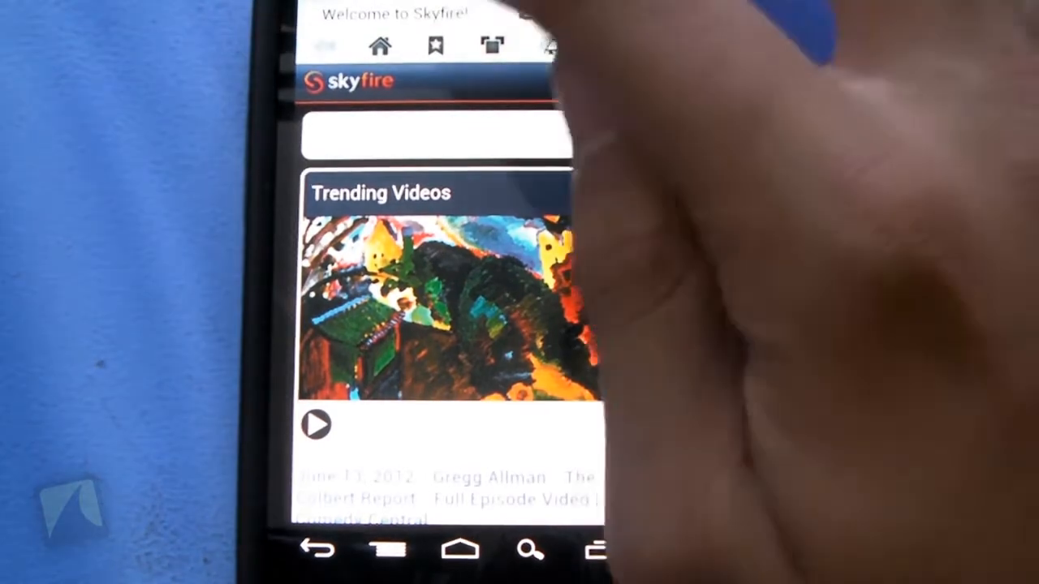
Load the eBay home page and pan down to its Sign in and Register section.
click(435, 133)
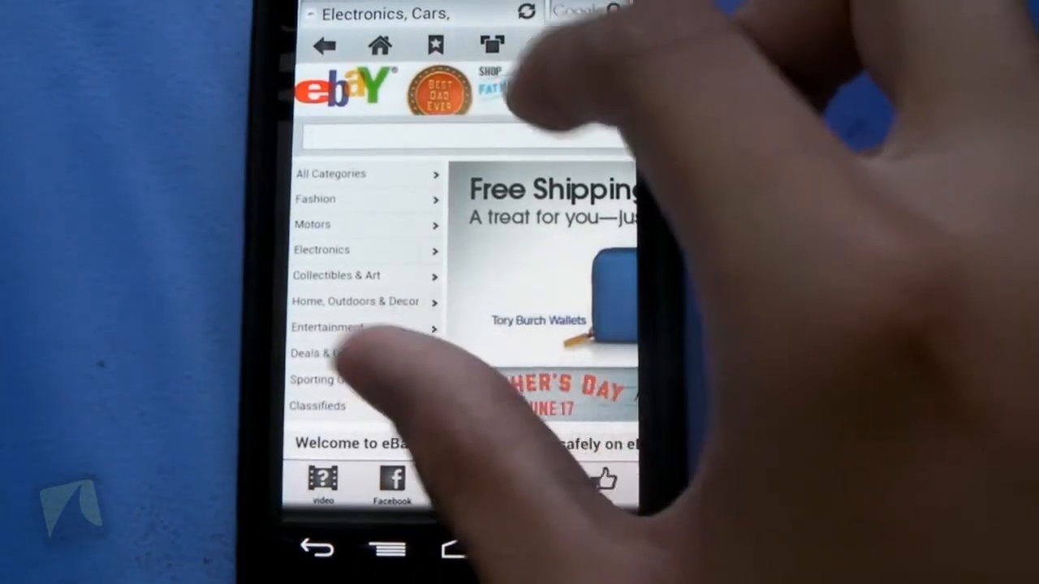
scroll(down, 3)
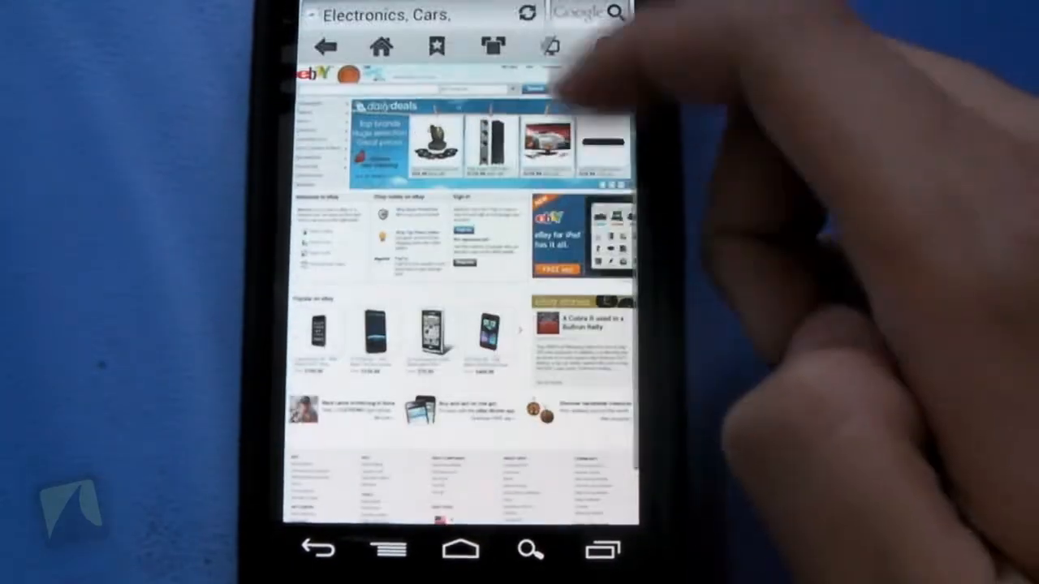
scroll(down, 3)
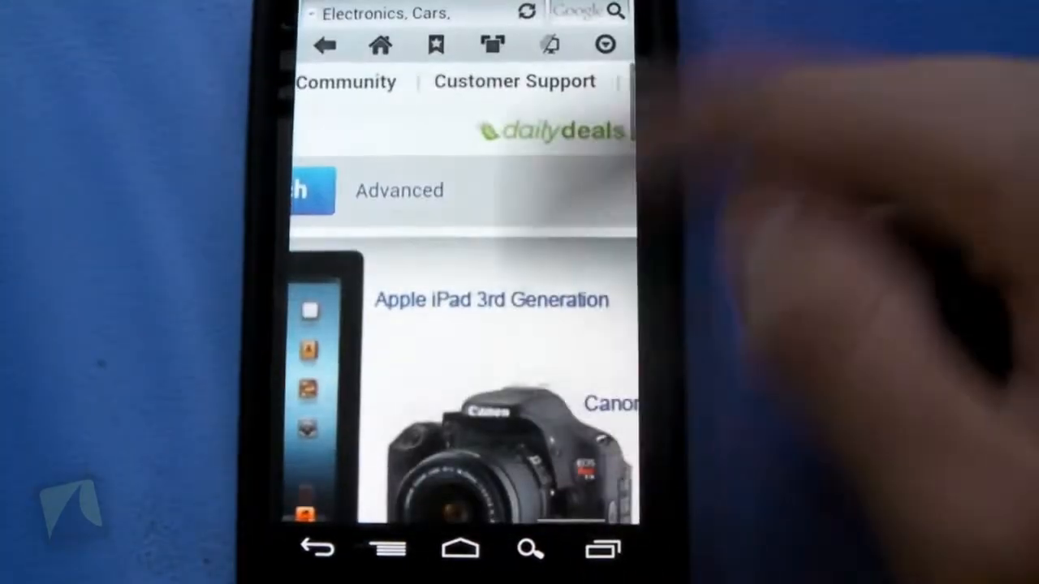
scroll(down, 3)
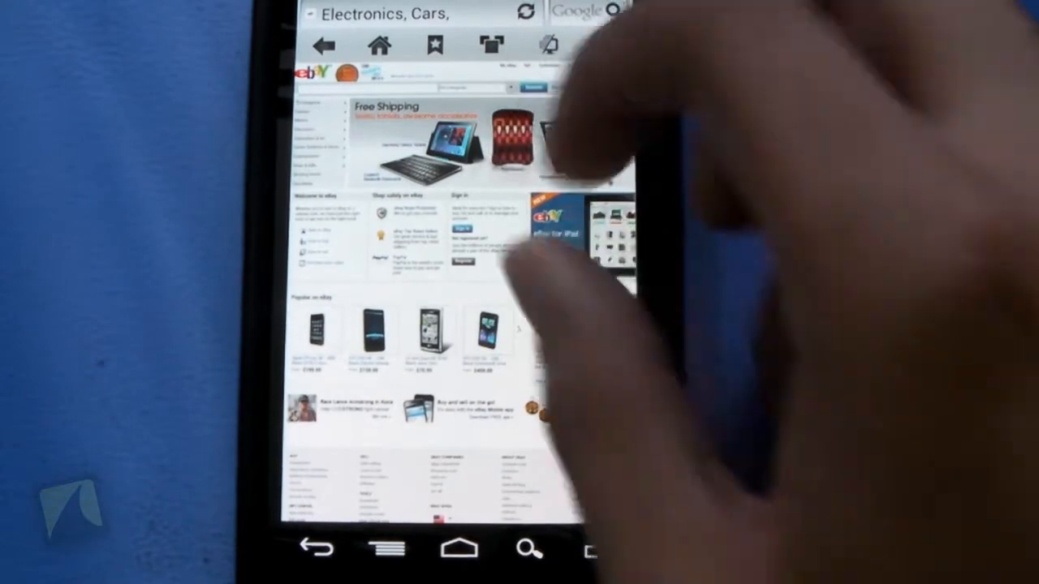
scroll(down, 3)
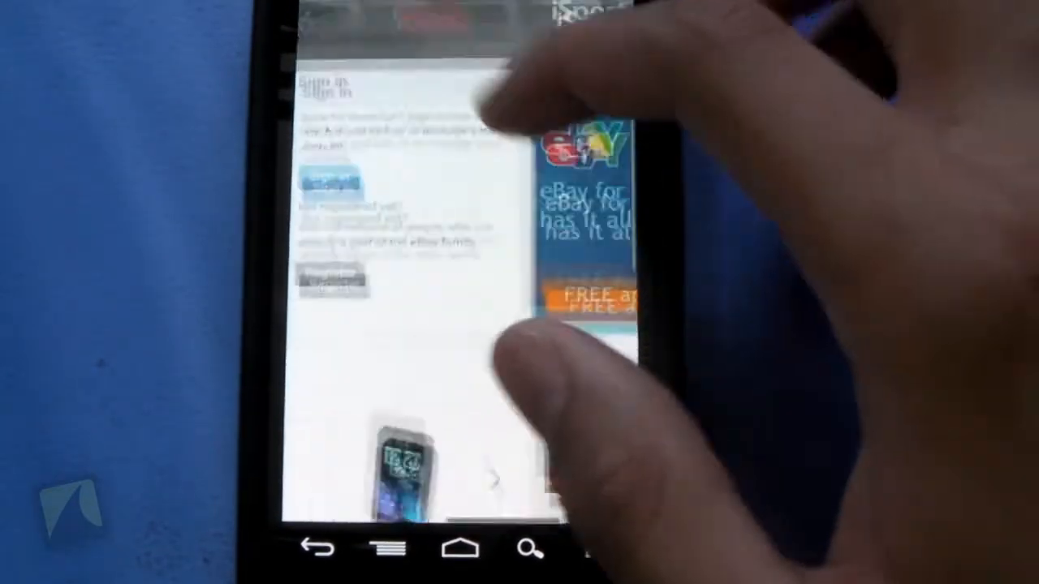
scroll(down, 3)
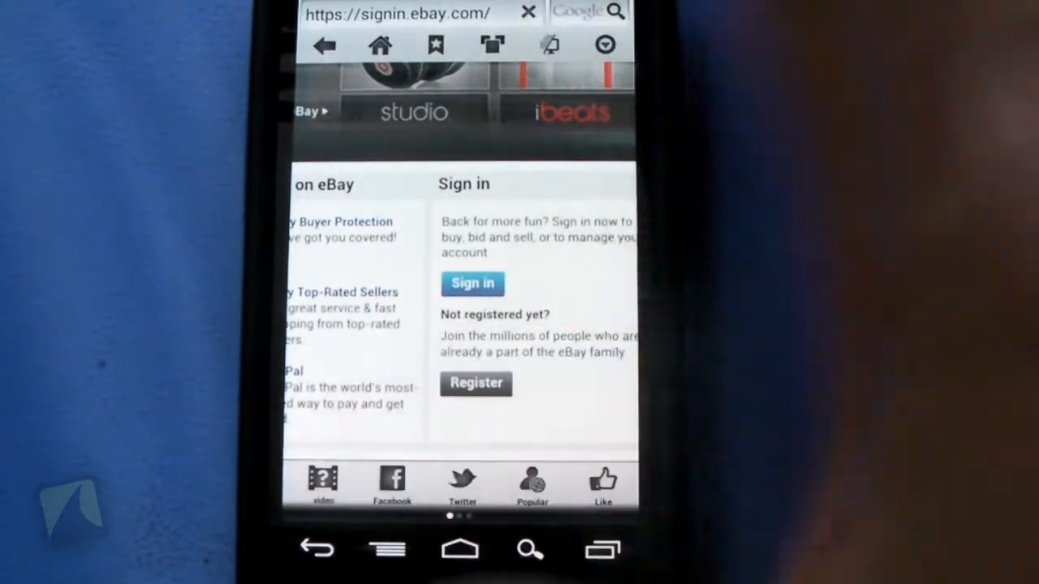
Start entering a new web address from the eBay sign-in page.
click(472, 282)
text(y)
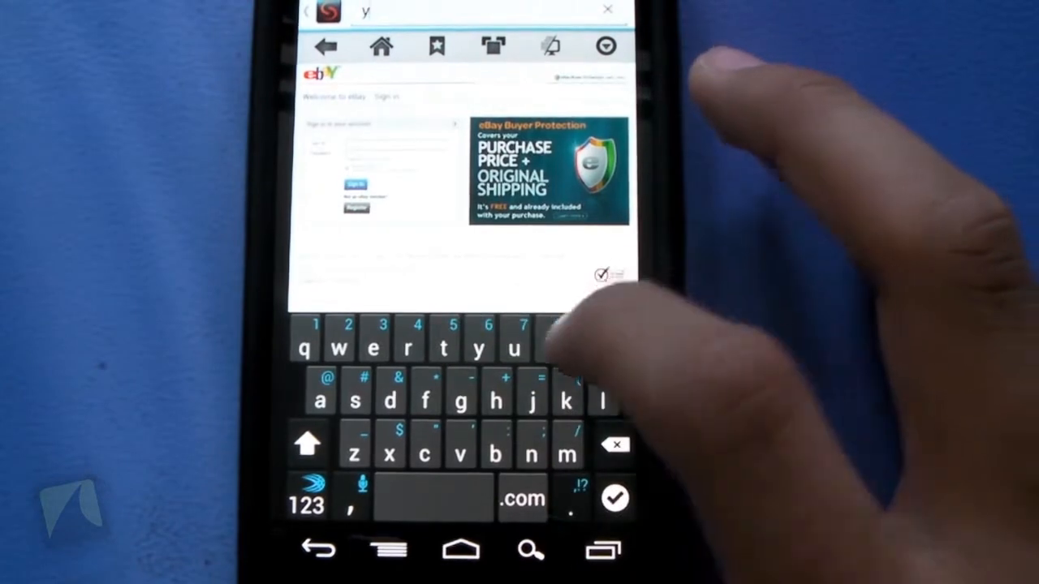
Navigate to YouTube, land on the 'Las K-Poneras De Chicago' video and decline the Skyfire video-license offer.
text(outu)
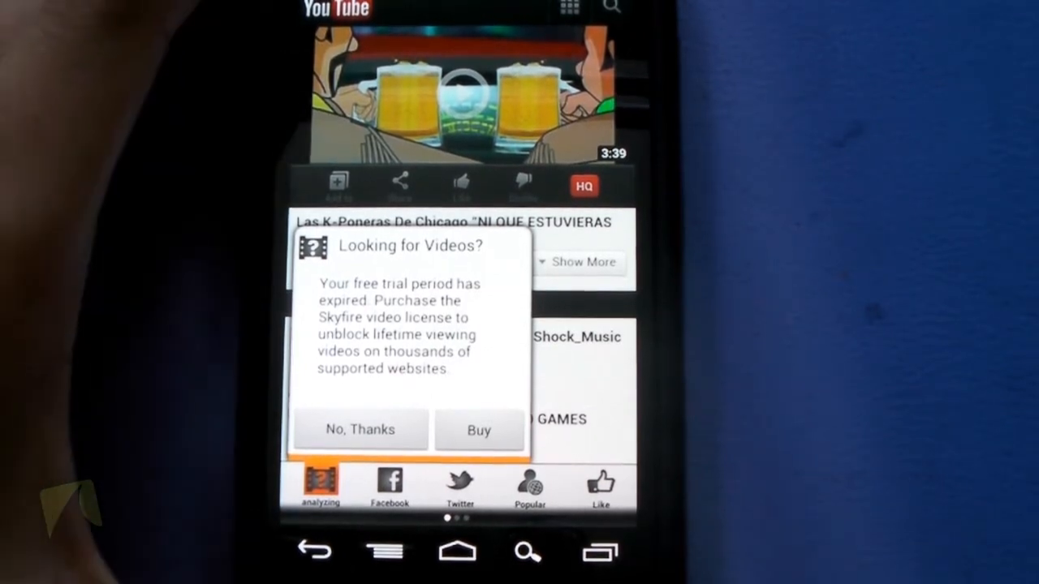
click(360, 429)
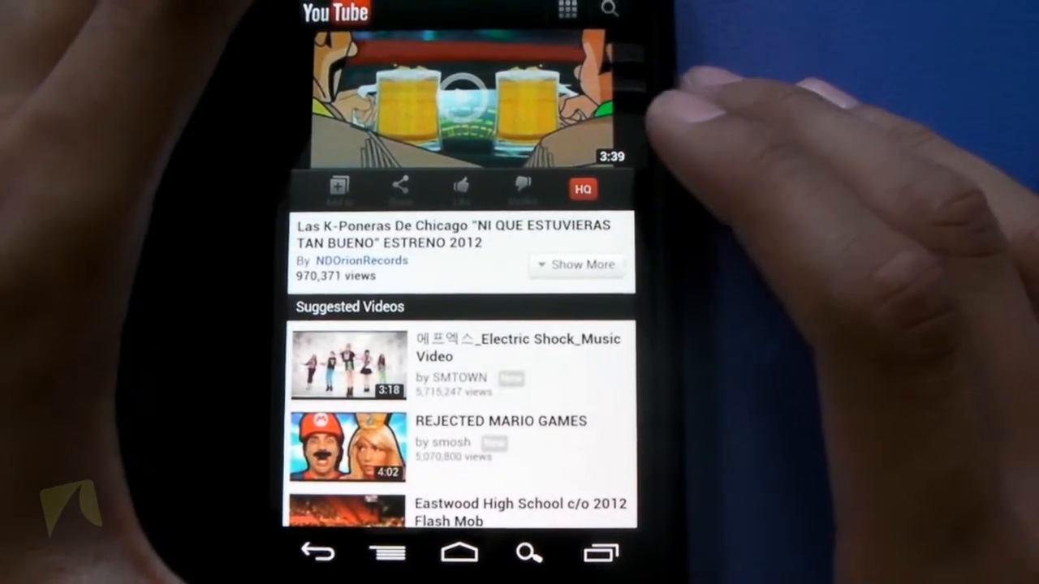